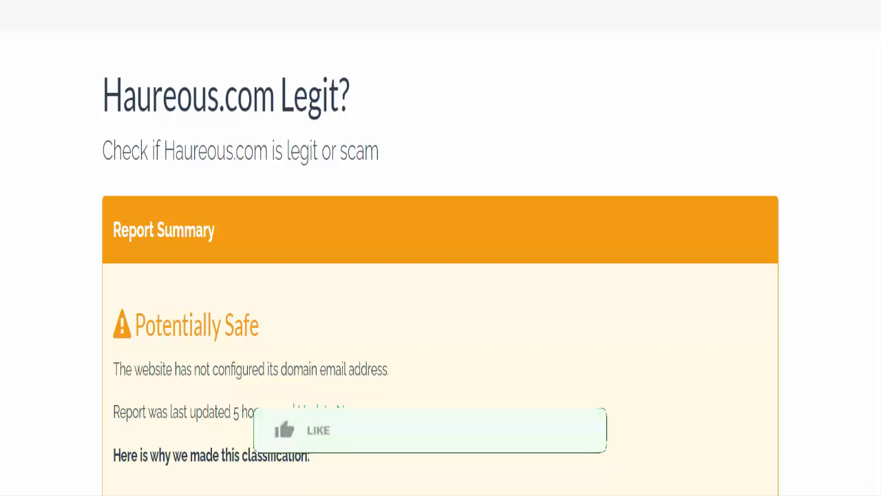
click(303, 429)
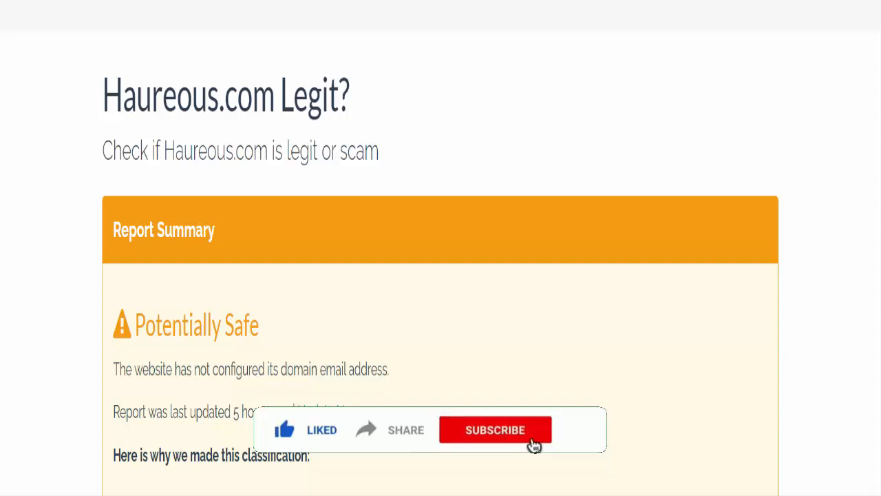
click(495, 429)
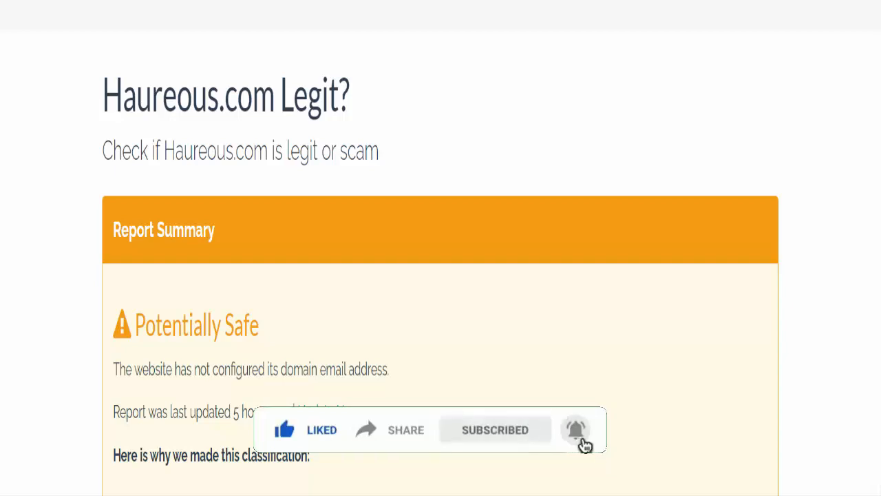